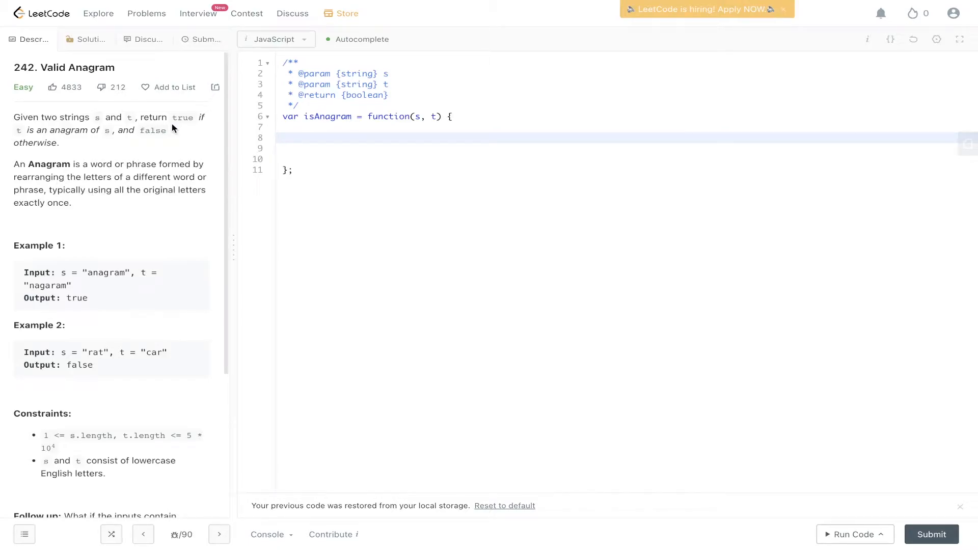
mouse_move(181, 219)
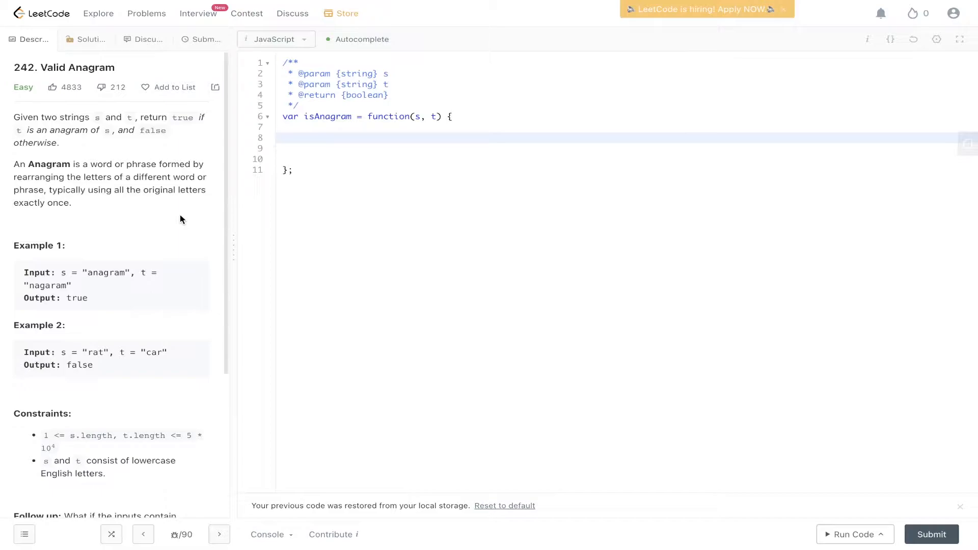
- Underline 'anagram' and sketch a braced frequency map: a 3, n 1, g 1, r 1, m 1
scroll(down, 3)
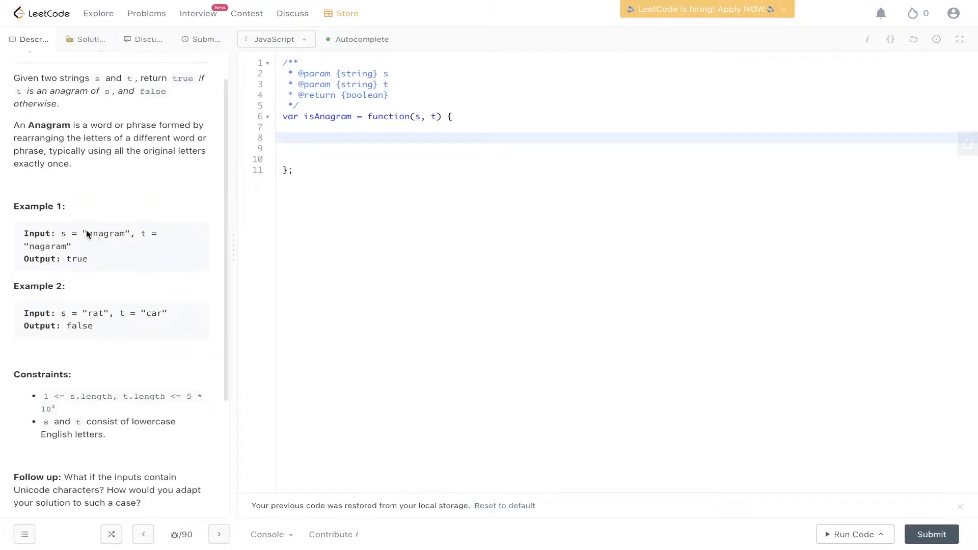
mouse_move(103, 251)
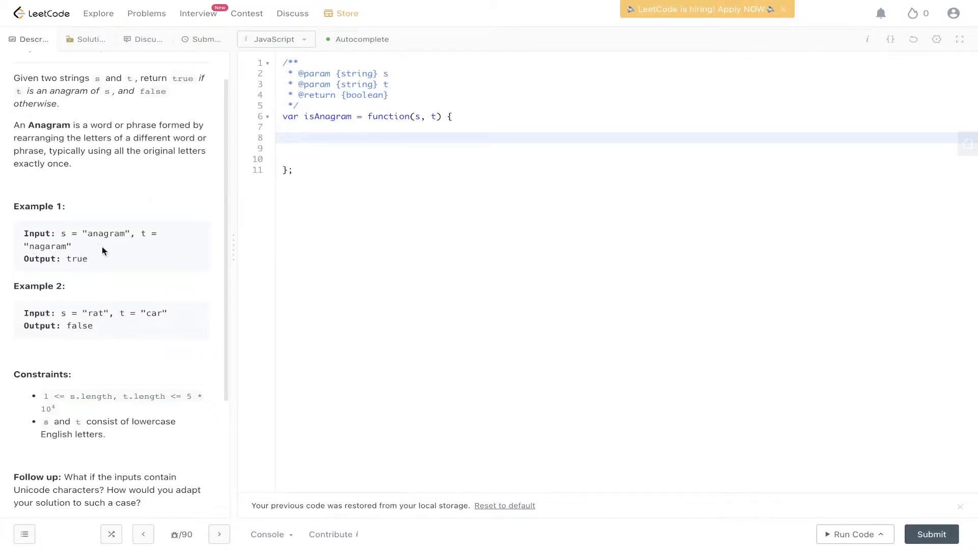
mouse_move(114, 249)
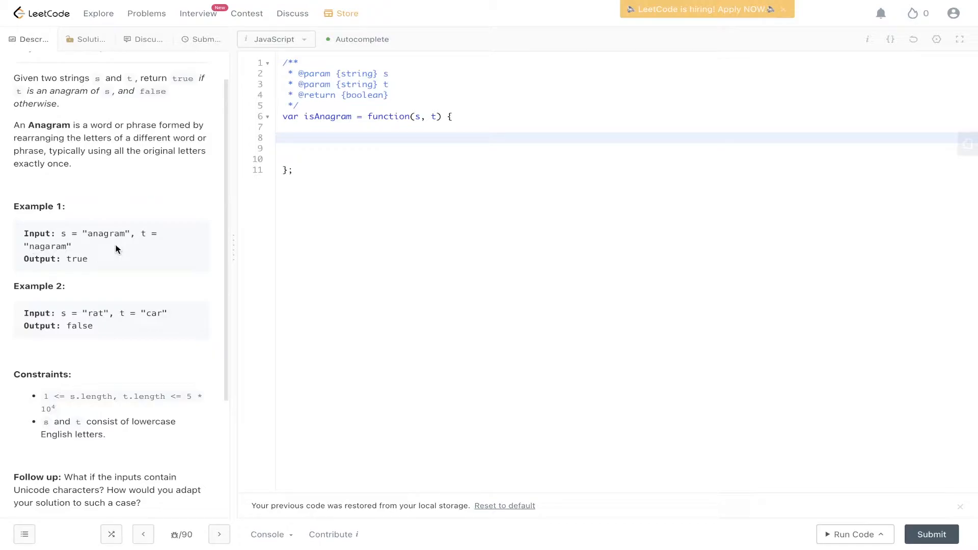
scroll(down, 3)
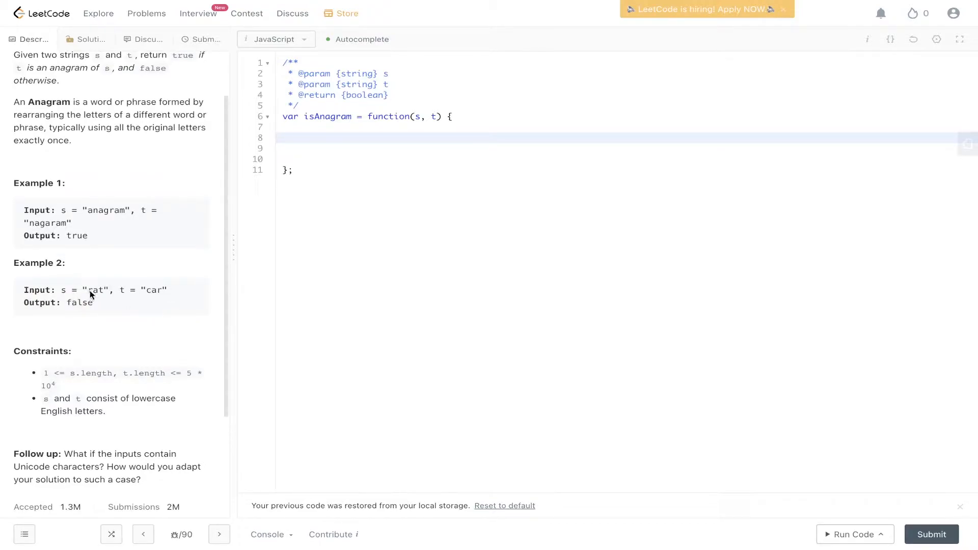
mouse_move(158, 325)
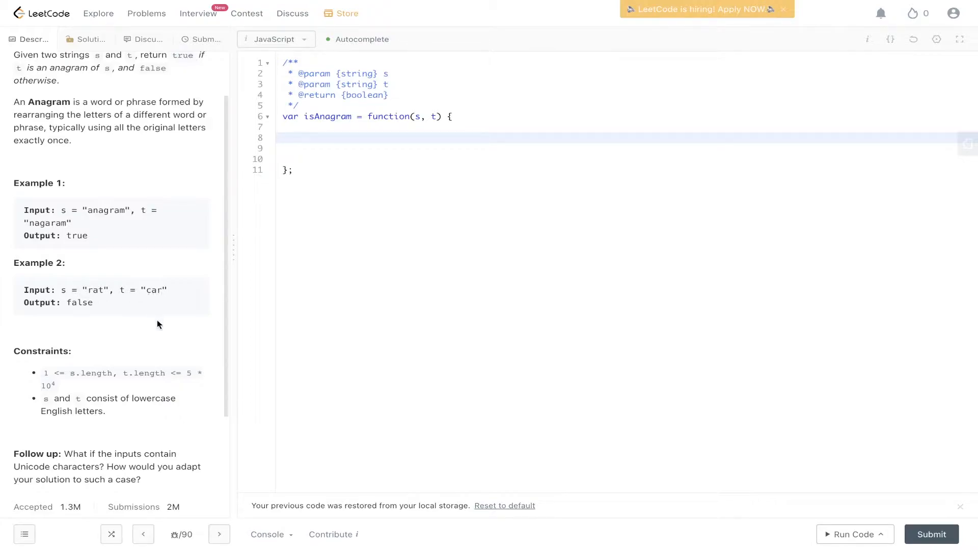
mouse_move(153, 279)
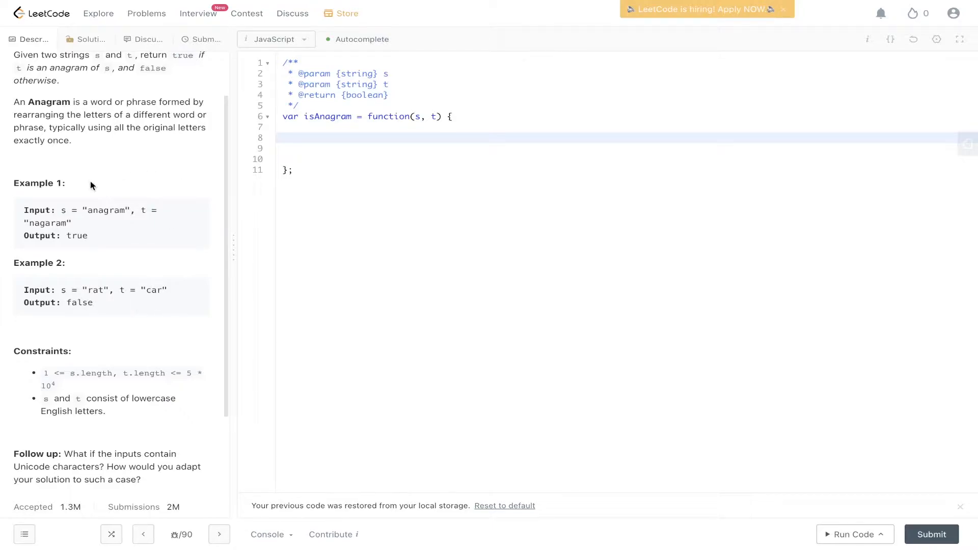
mouse_move(163, 208)
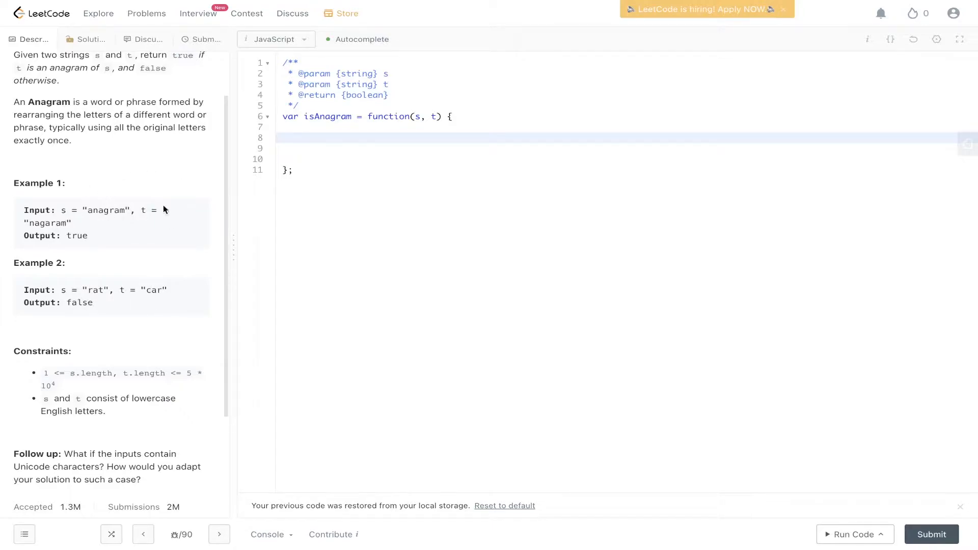
mouse_move(95, 233)
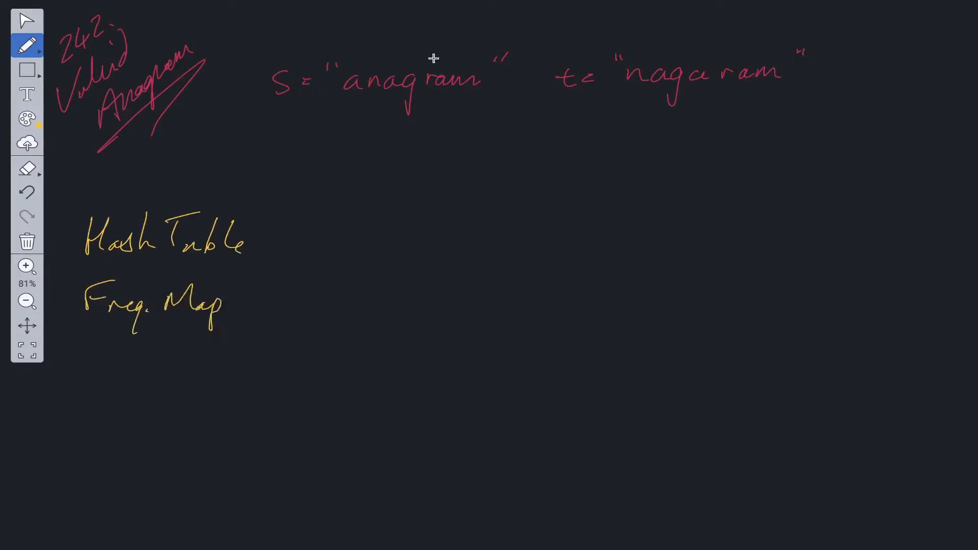
drag(342, 103, 477, 98)
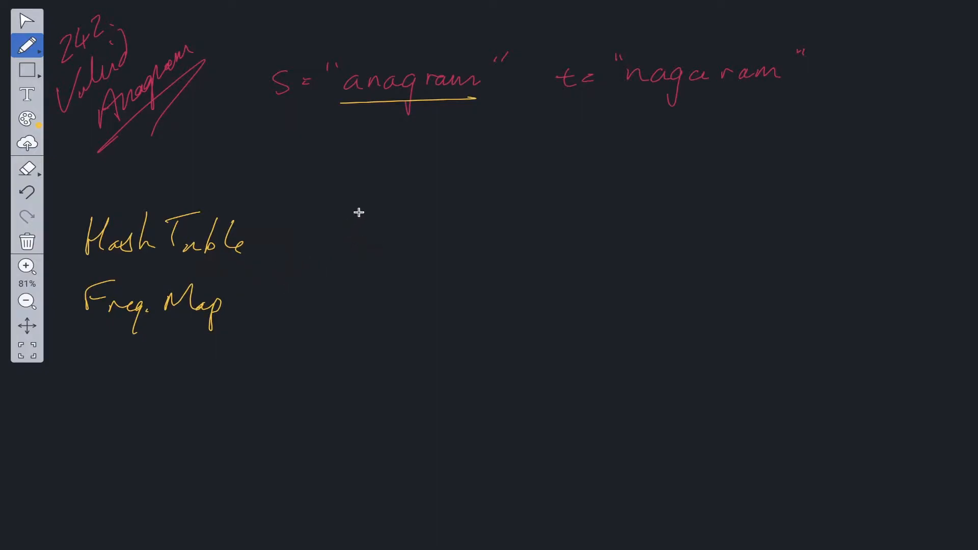
drag(365, 200, 325, 249)
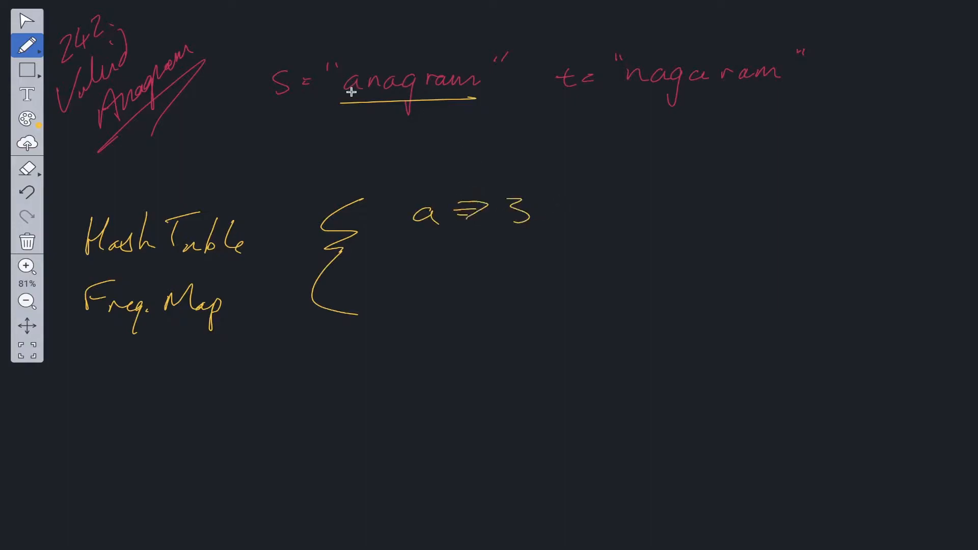
drag(415, 262, 443, 256)
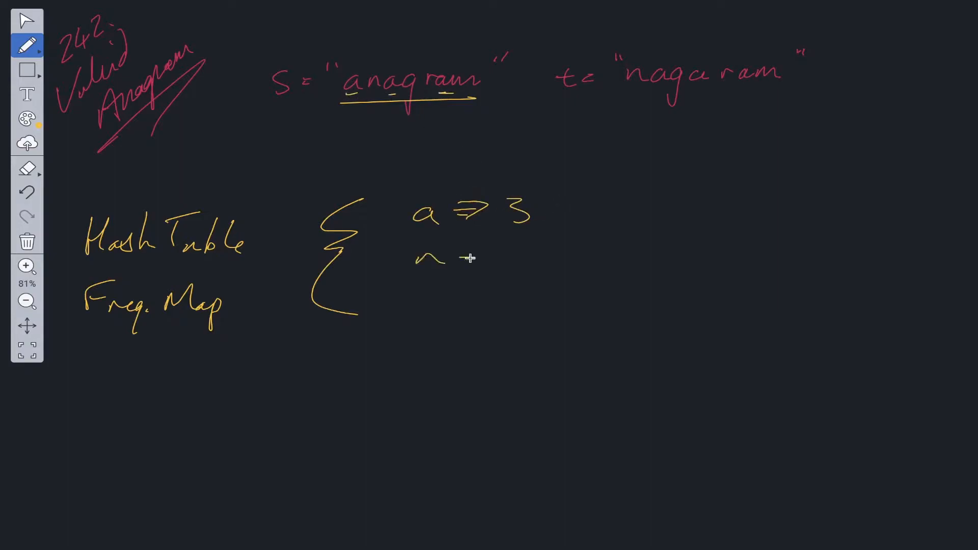
drag(461, 258, 512, 259)
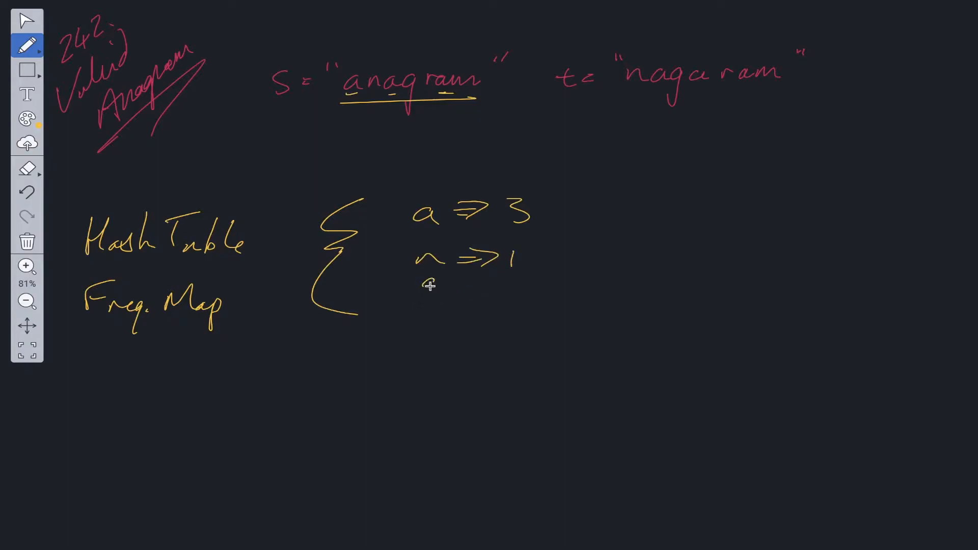
drag(430, 284, 521, 293)
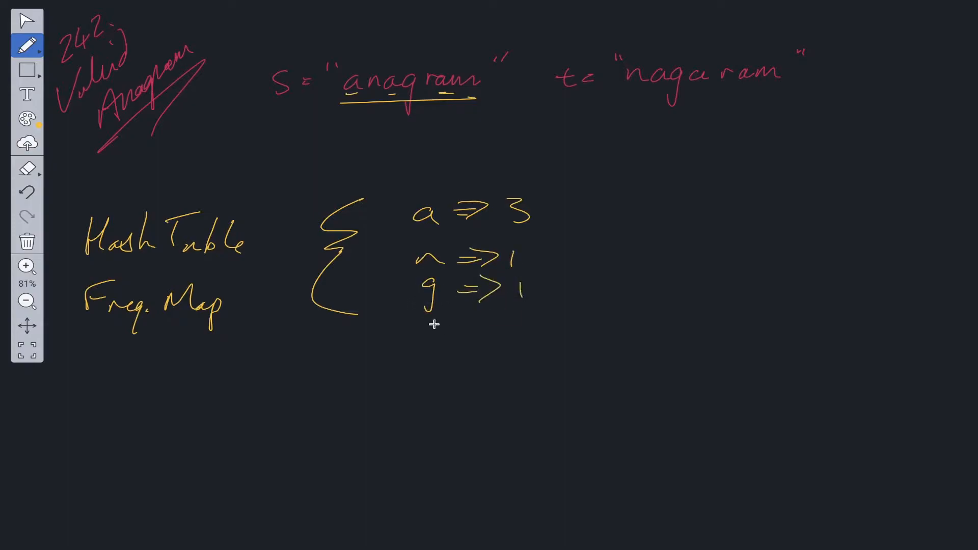
drag(427, 331, 531, 330)
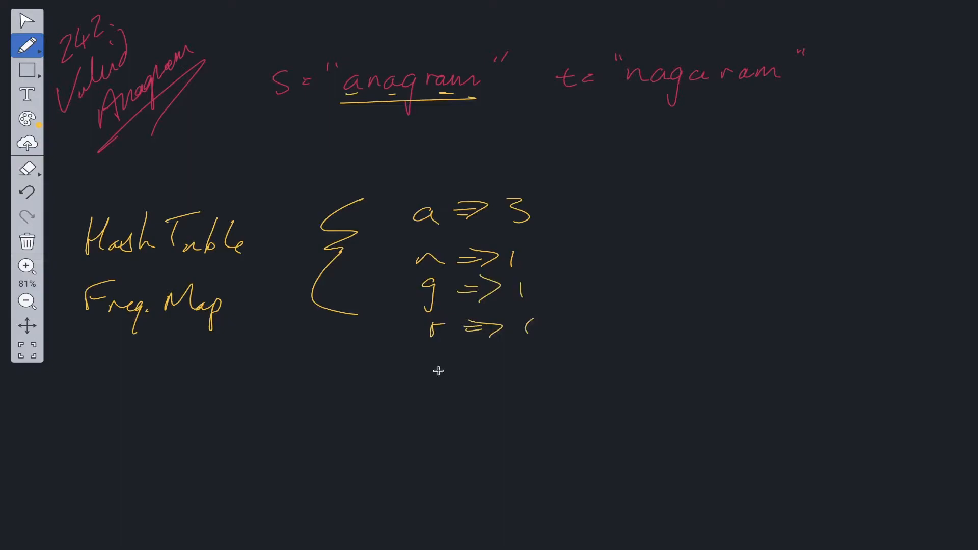
drag(555, 184, 571, 262)
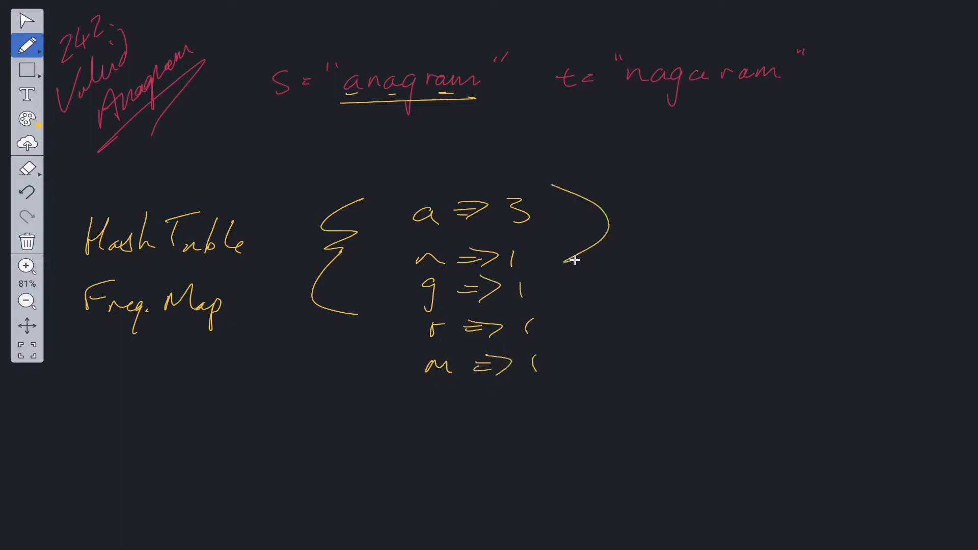
drag(574, 262, 587, 324)
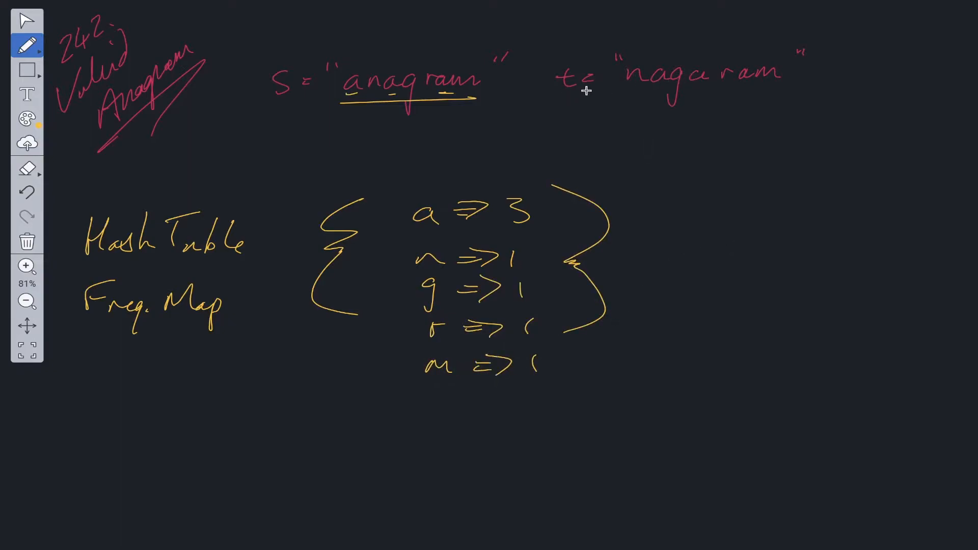
- Mark nagaram's letters, write −1 beside a, and draw an arrow at the map
drag(561, 119, 630, 94)
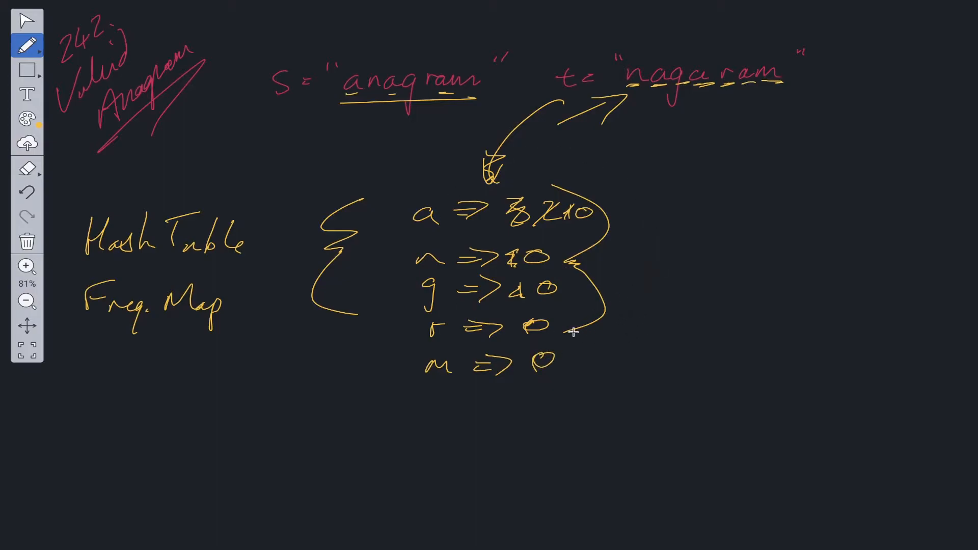
mouse_move(805, 234)
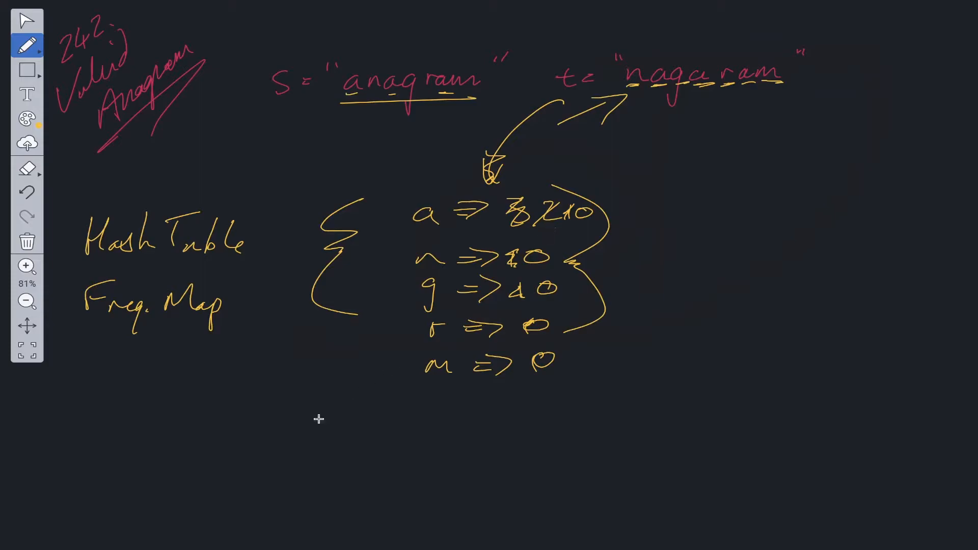
mouse_move(487, 229)
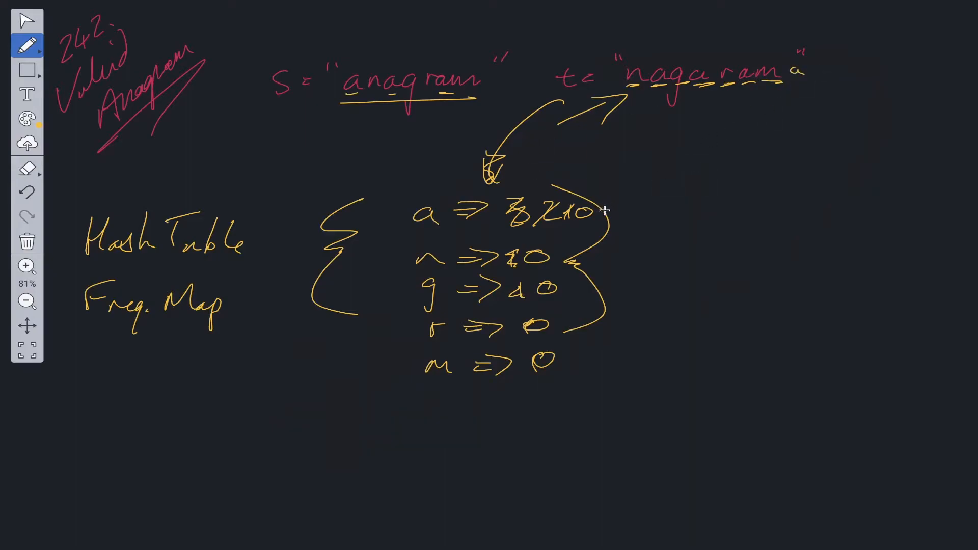
drag(612, 209, 649, 206)
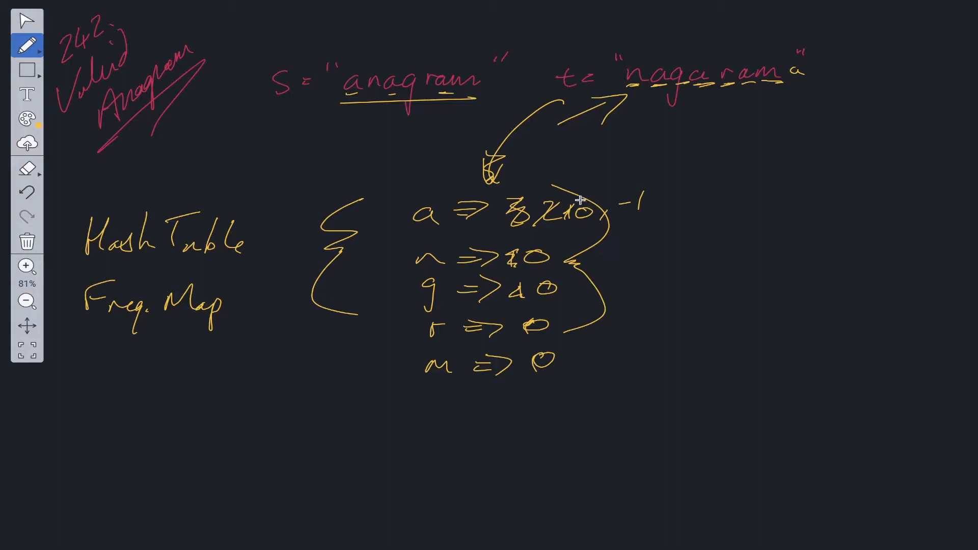
mouse_move(596, 229)
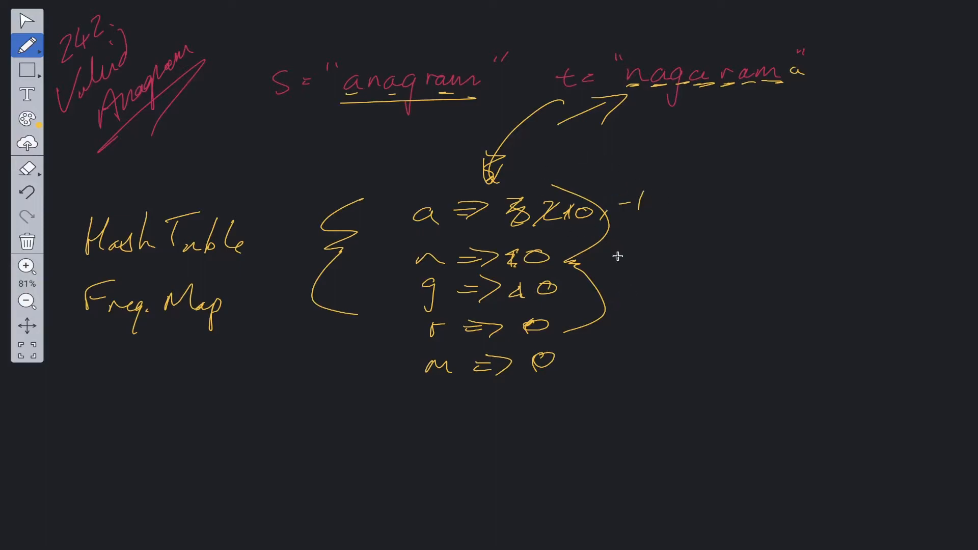
mouse_move(27, 118)
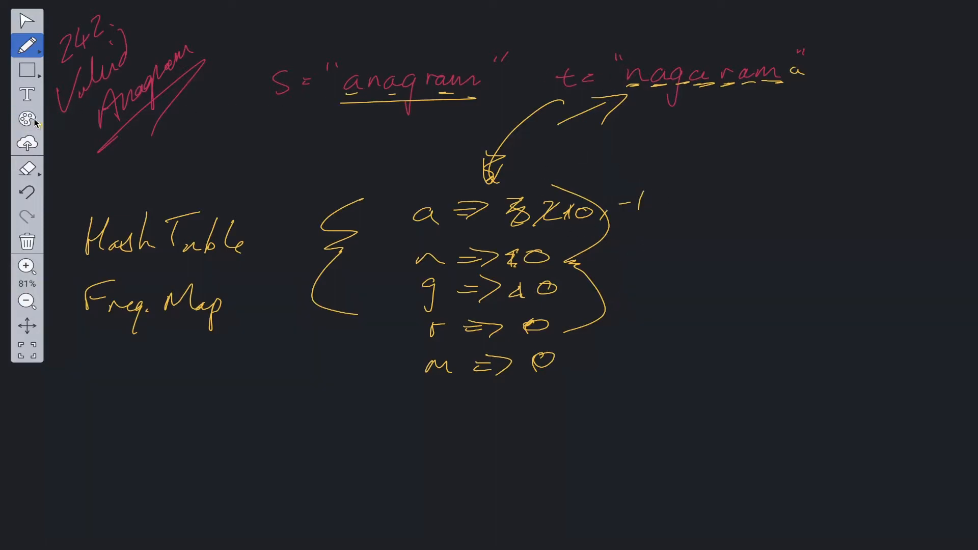
drag(233, 392, 363, 342)
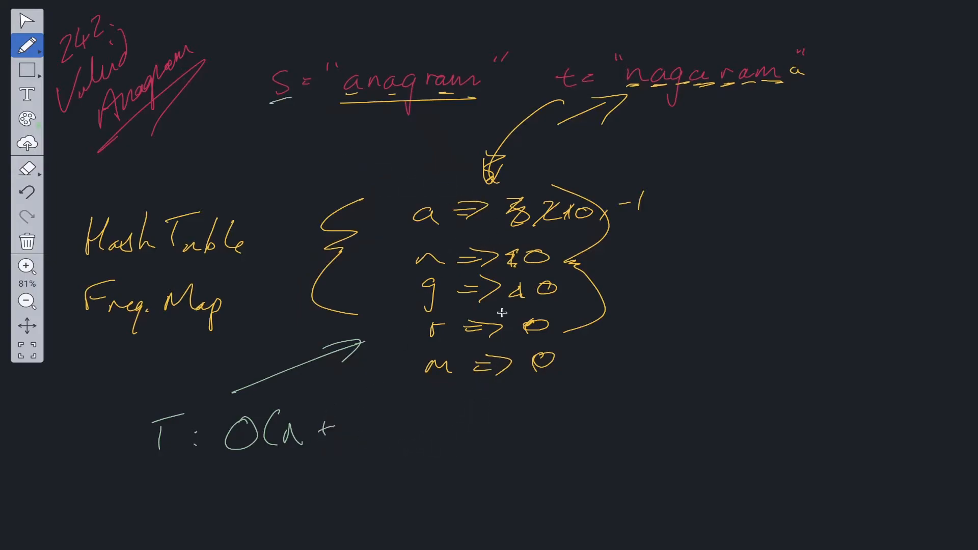
mouse_move(323, 364)
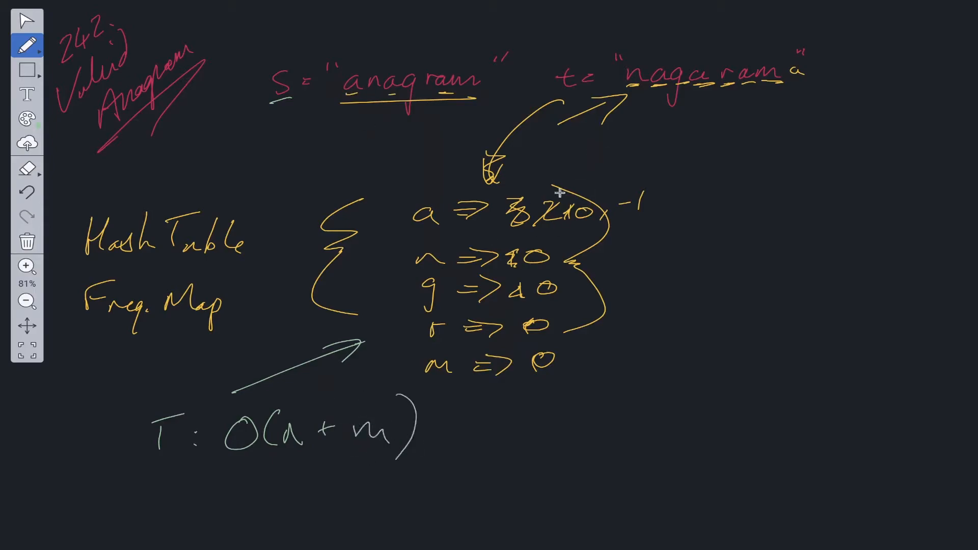
- Write the time complexity T: O(n + m) in green beside the frequency map
drag(628, 103, 761, 97)
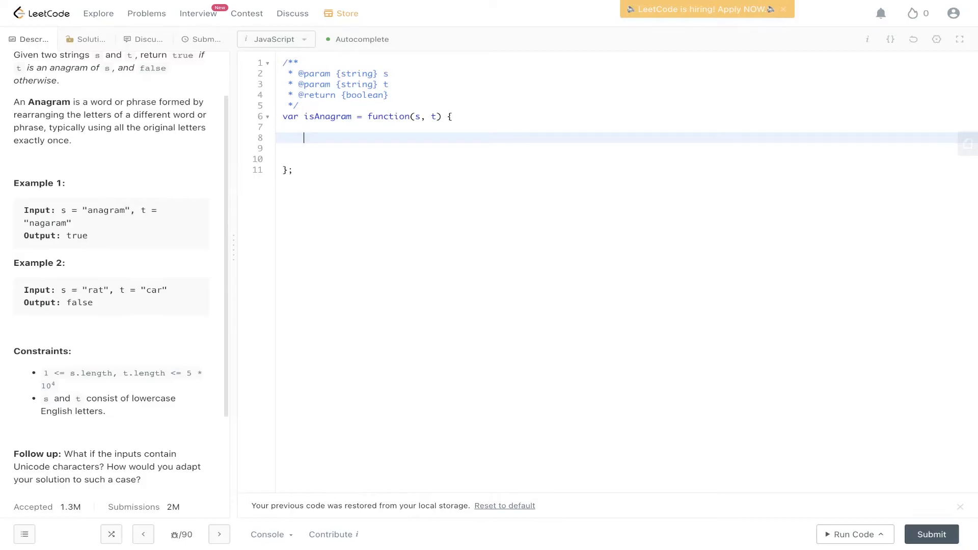
- Return false when s and t lengths differ, and declare an empty map object
text(if(s.length !== t)
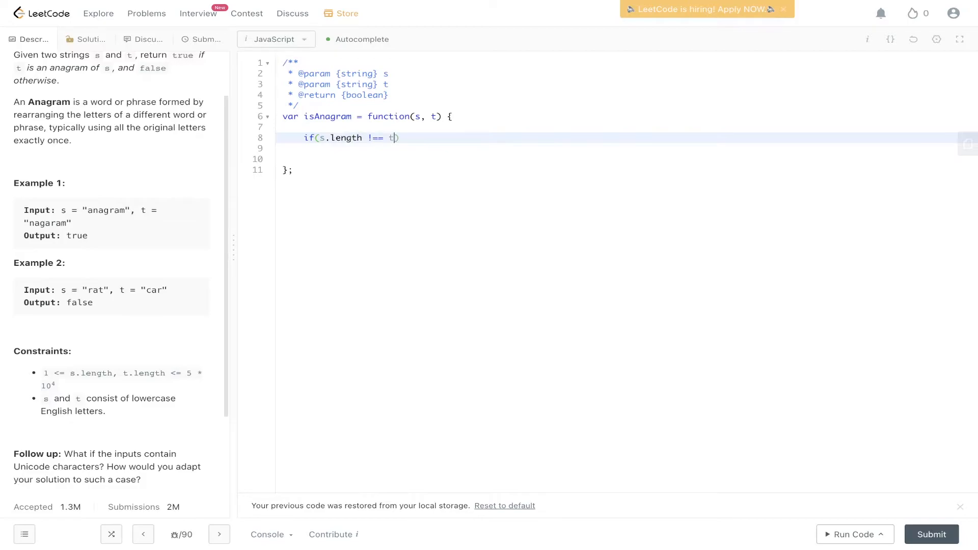
text(.length))
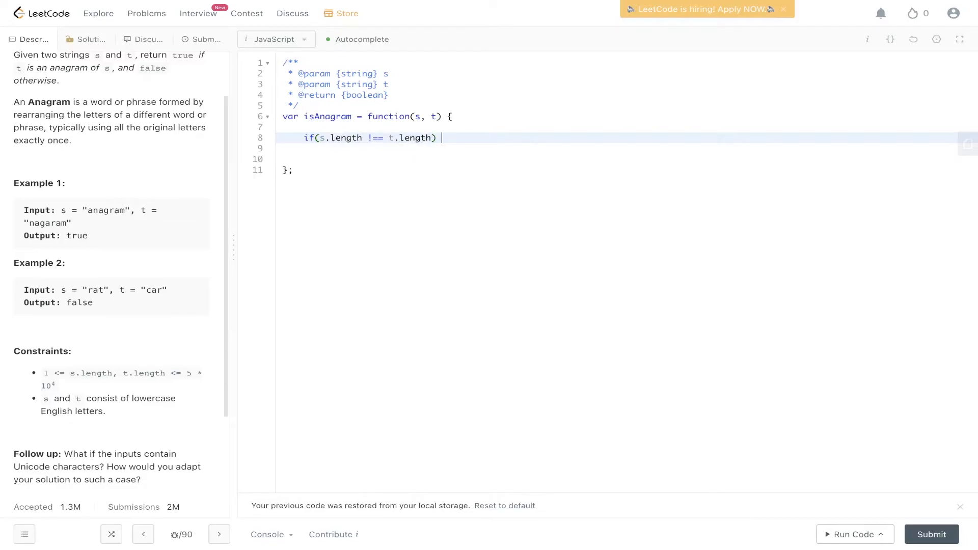
text(return false;)
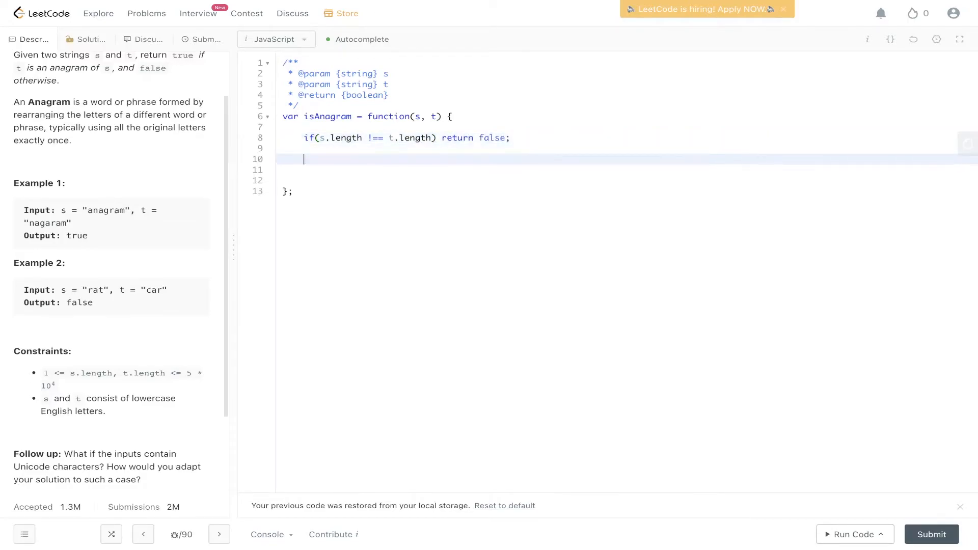
text(let map =)
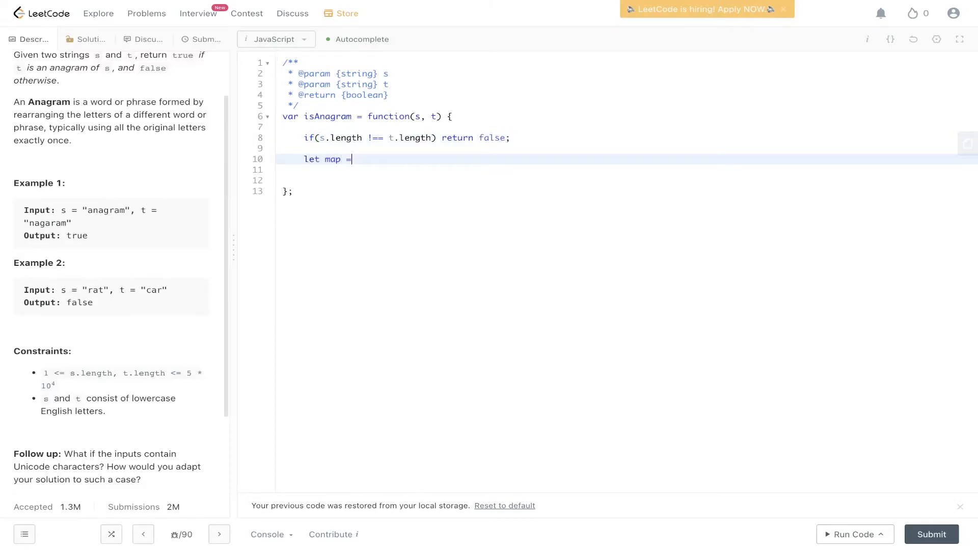
text({};)
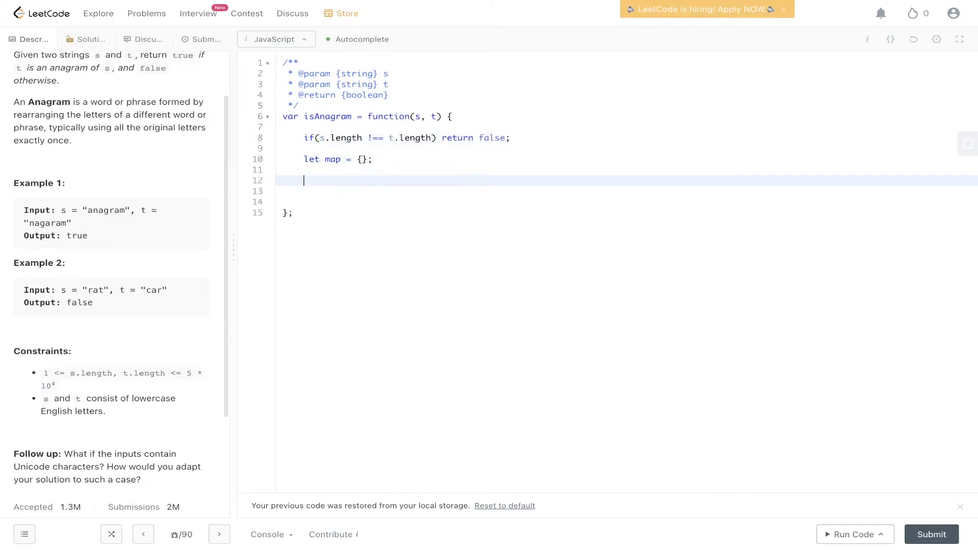
- Loop over s, setting map[letter] to 1 if absent, otherwise incrementing it
text(for)
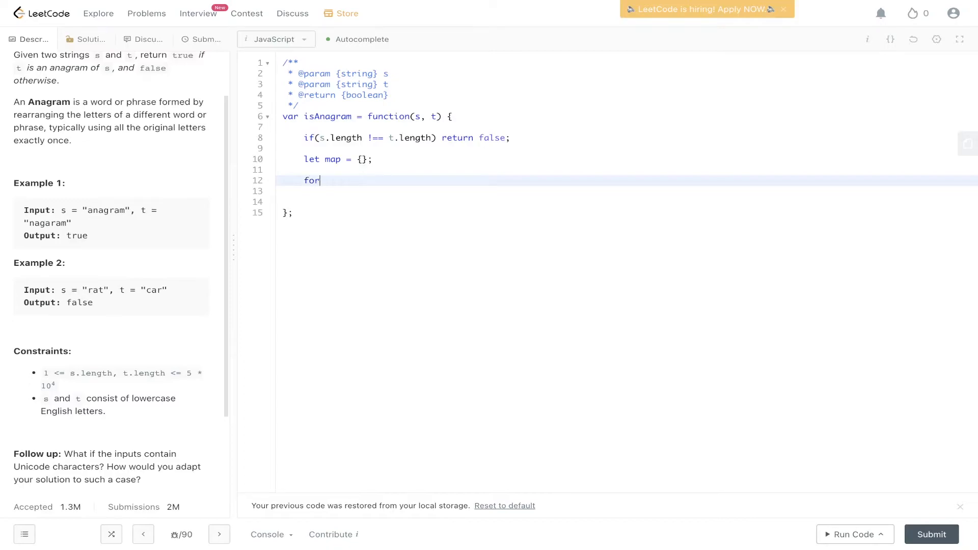
text((let i = 0; i)
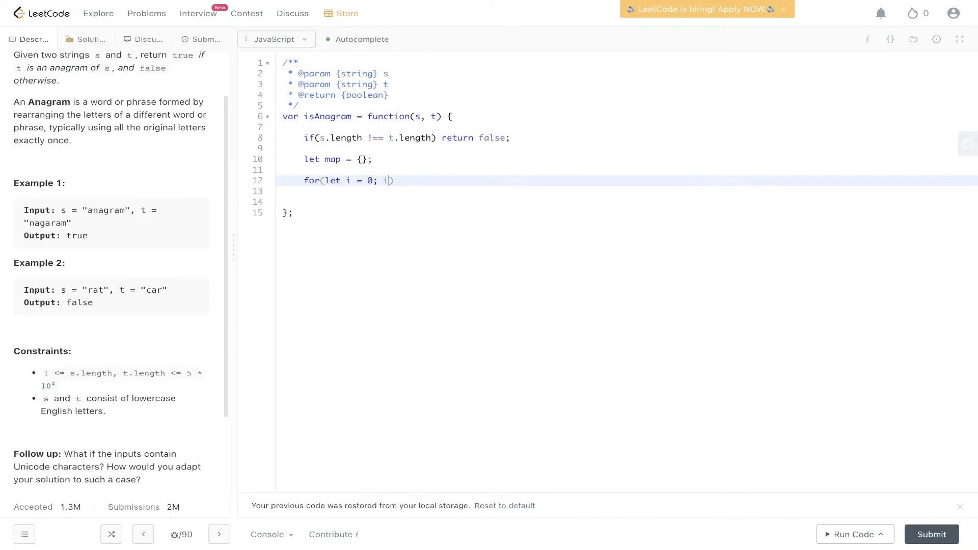
text(<s.length;)
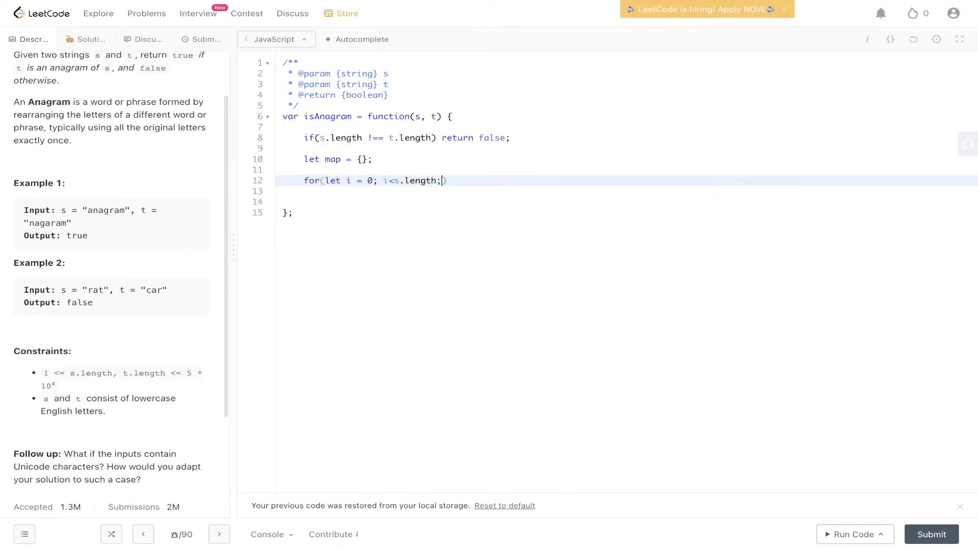
text(i++){)
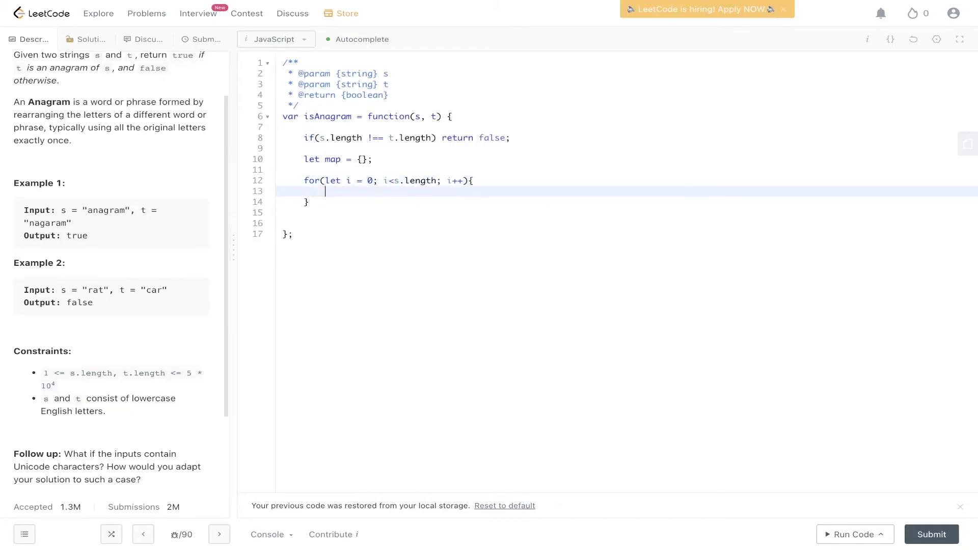
text(let letter = s[i];)
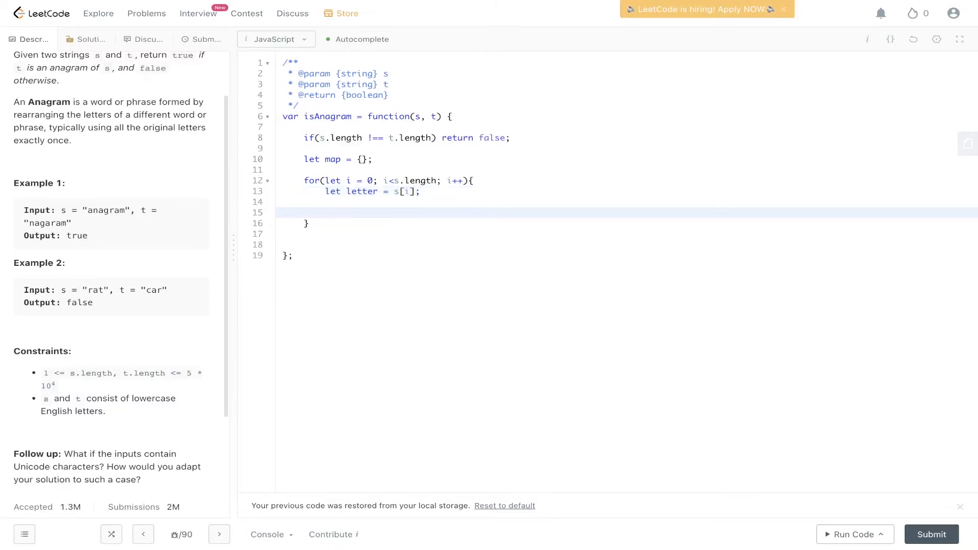
text(if(!map[)
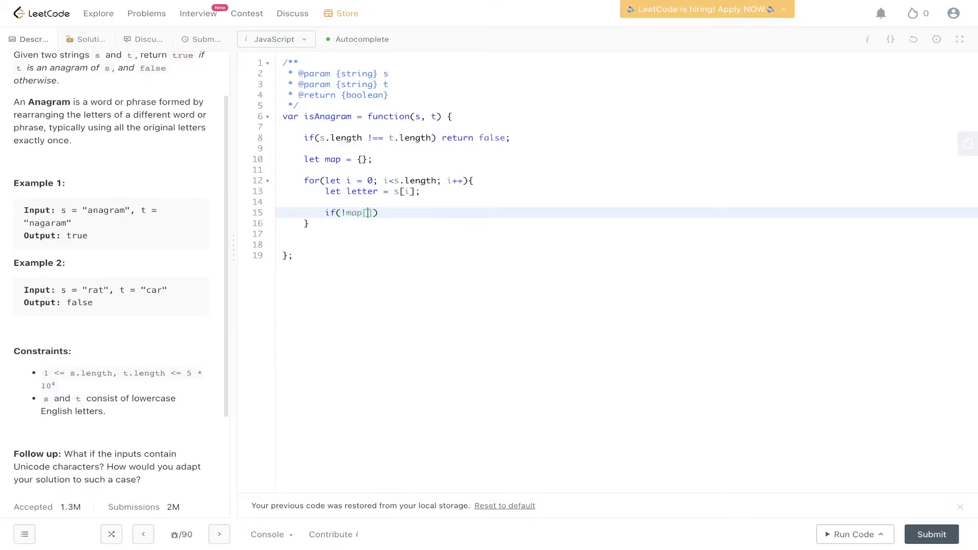
text(letter]){)
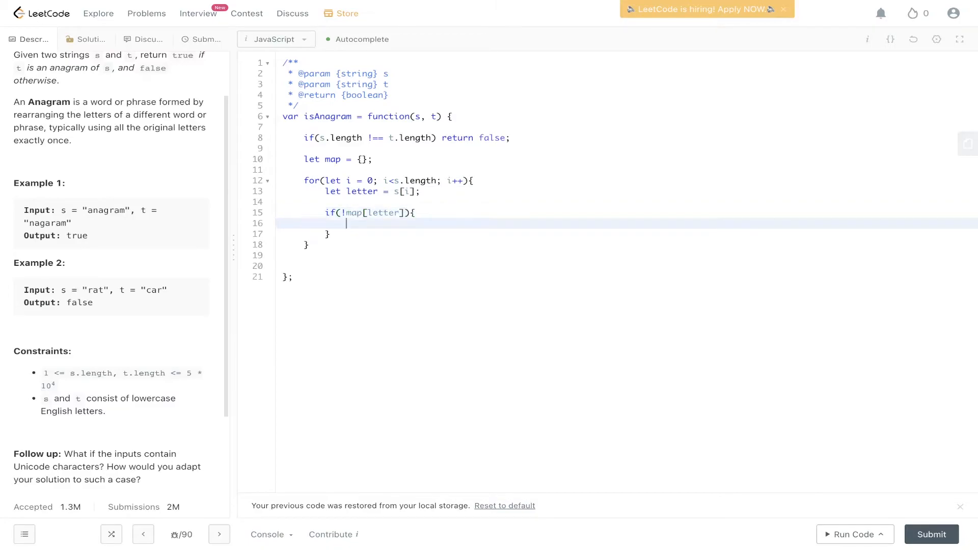
text(map[])
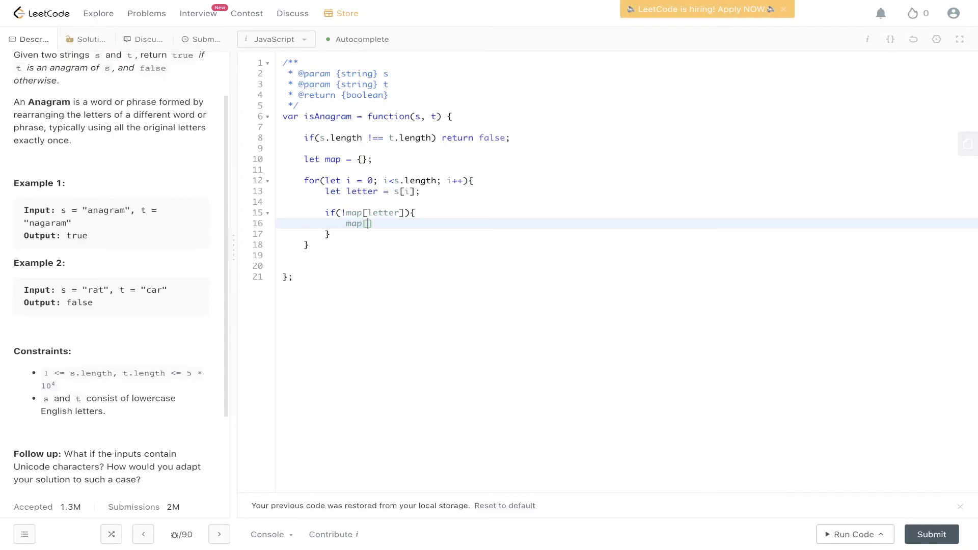
text(letter] = 1;)
text(map[letter)
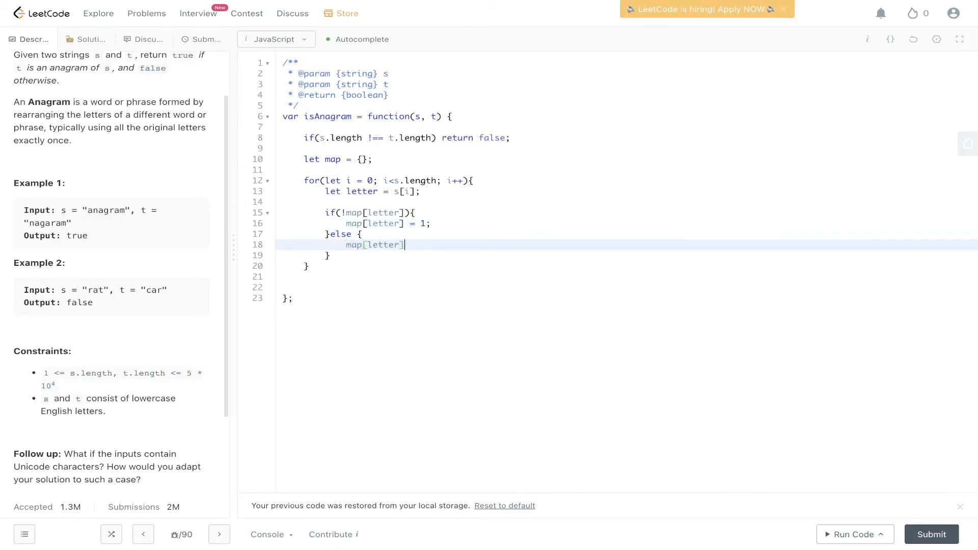
text(++)
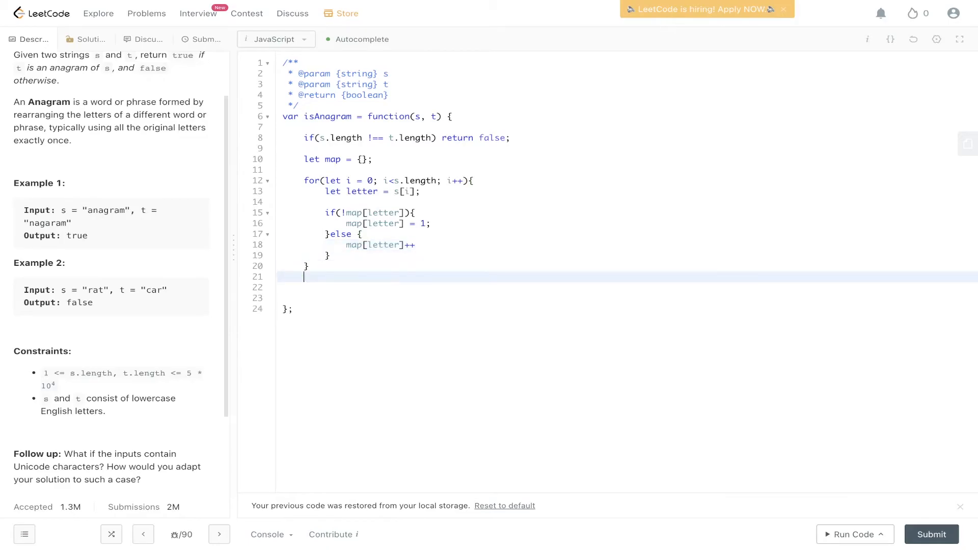
- Start a loop over t that returns false when map[letter] is undefined
text(for)
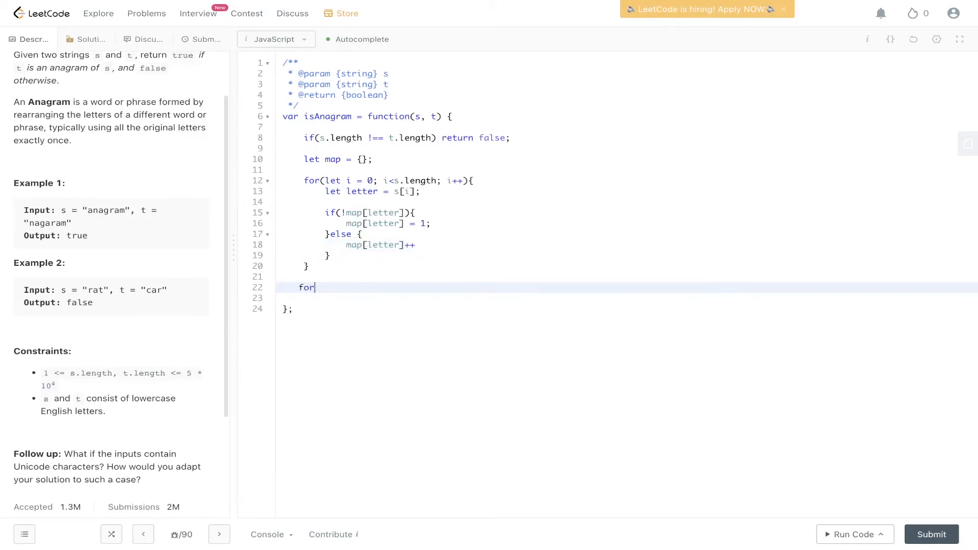
text((let i = 0;)
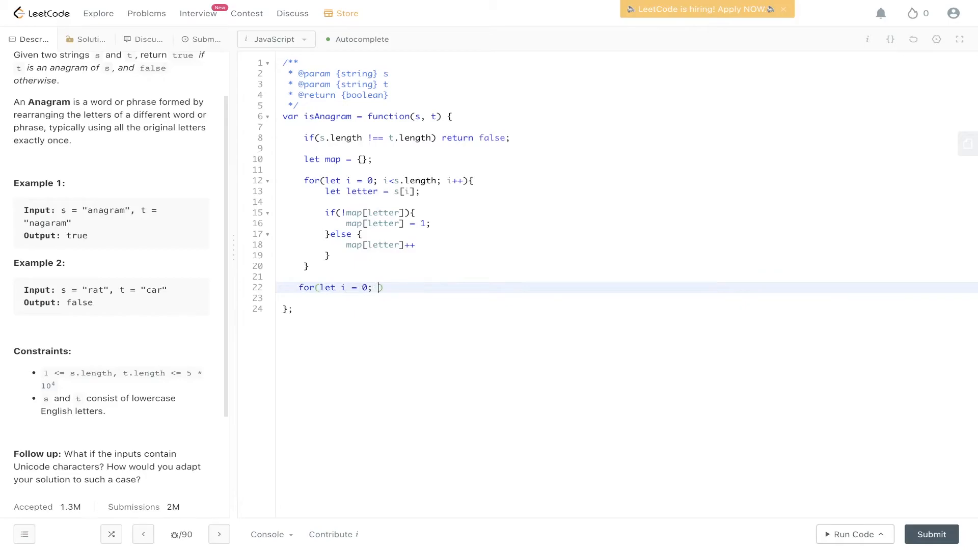
text(i<t.)
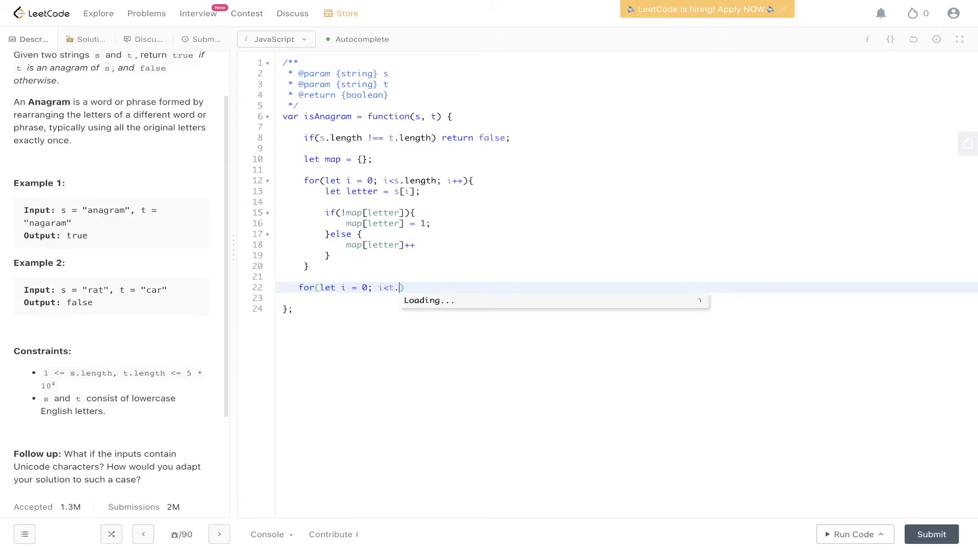
text(length; i++){})
text(let letter =)
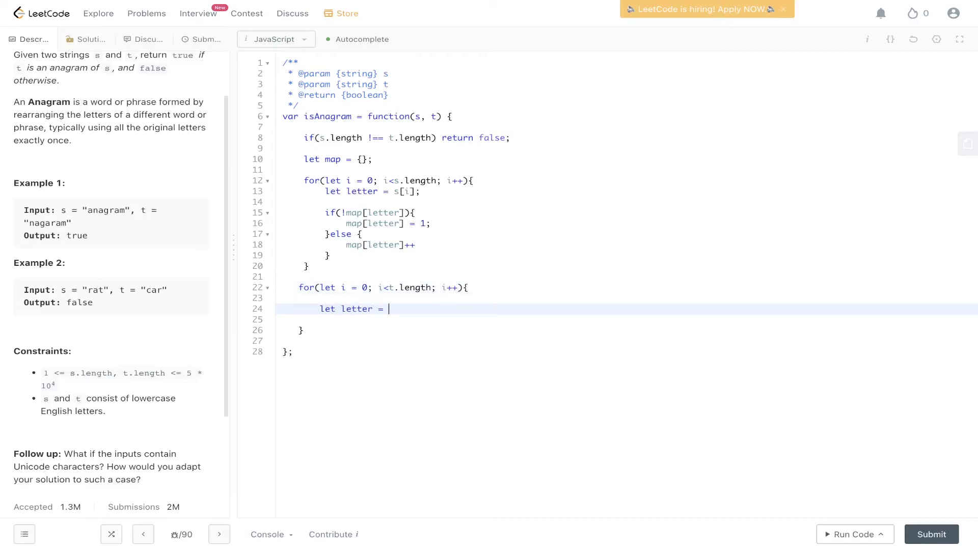
text(t[i];)
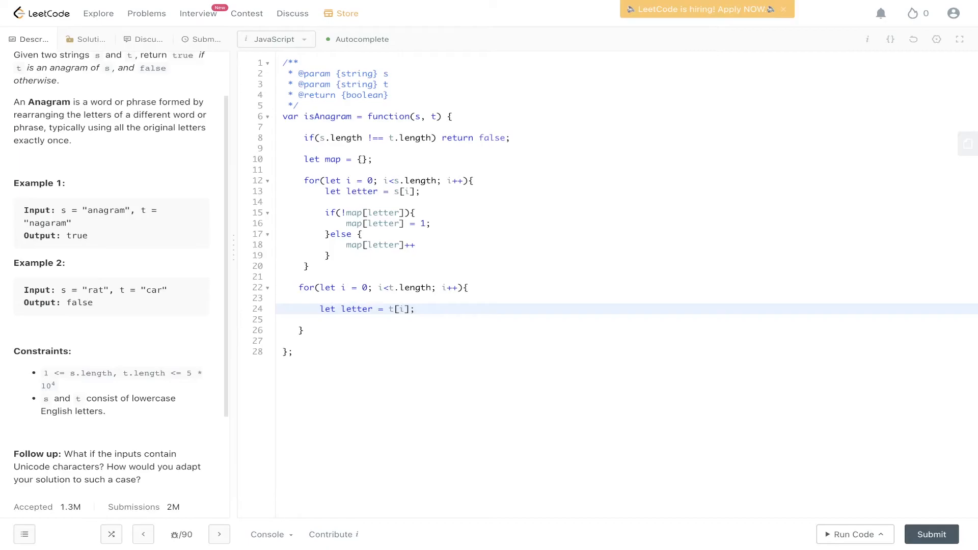
text(i)
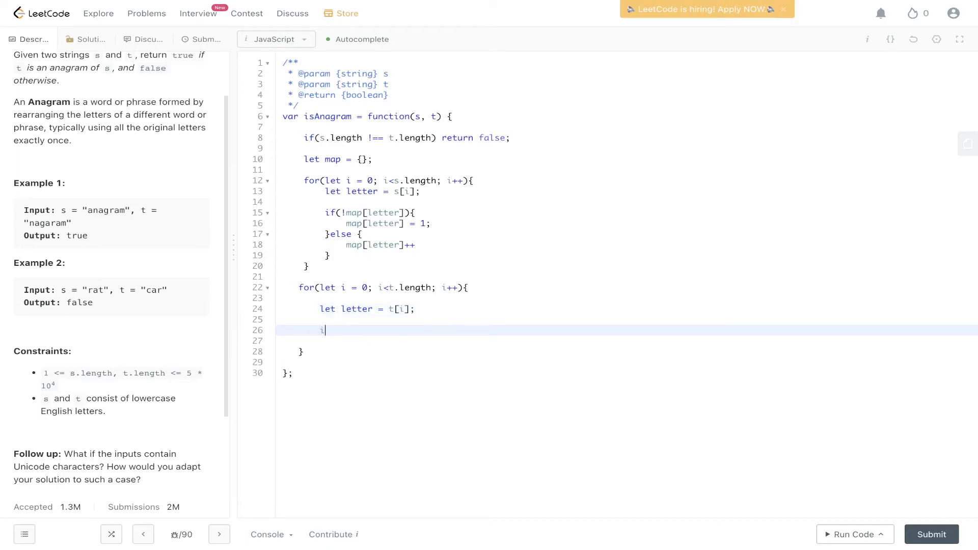
key(Backspace)
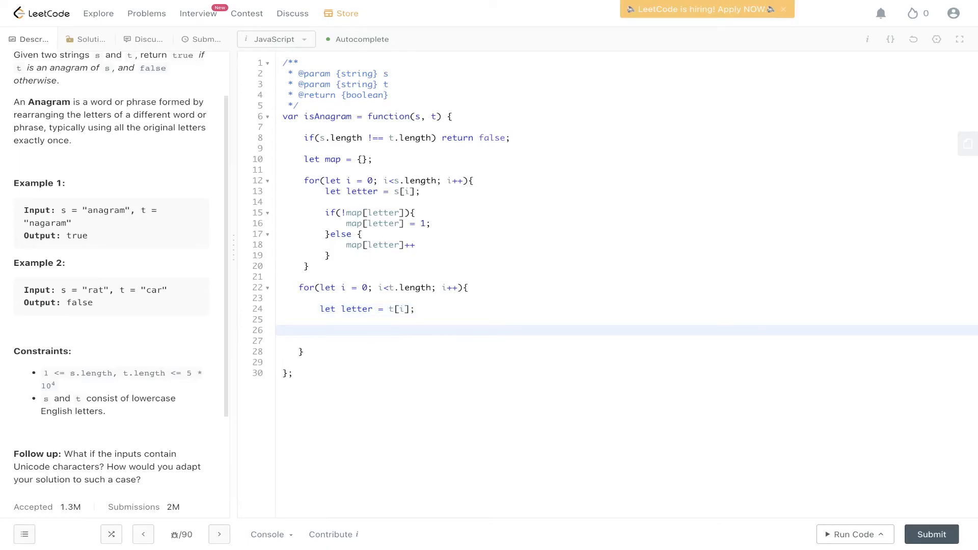
text(if(map))
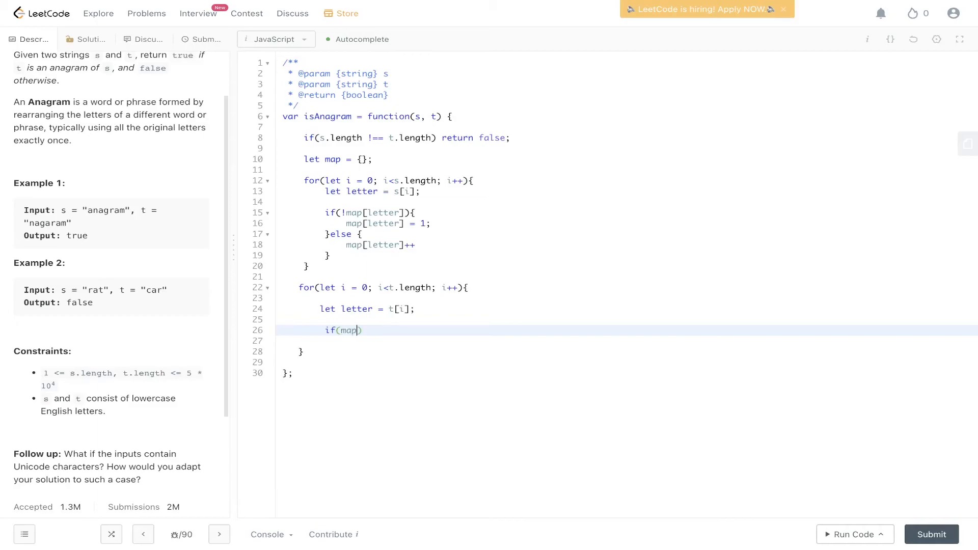
text([letter] === undefine)
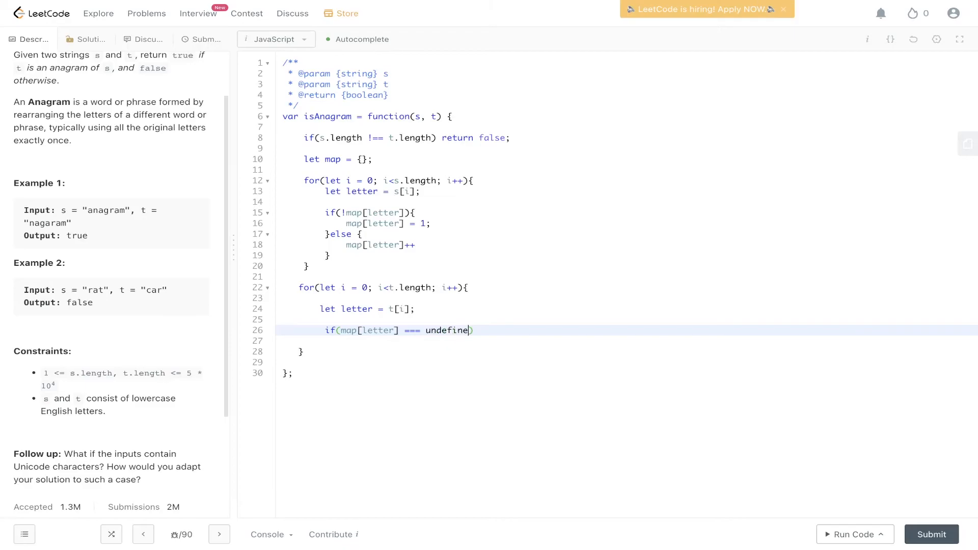
text(d{)
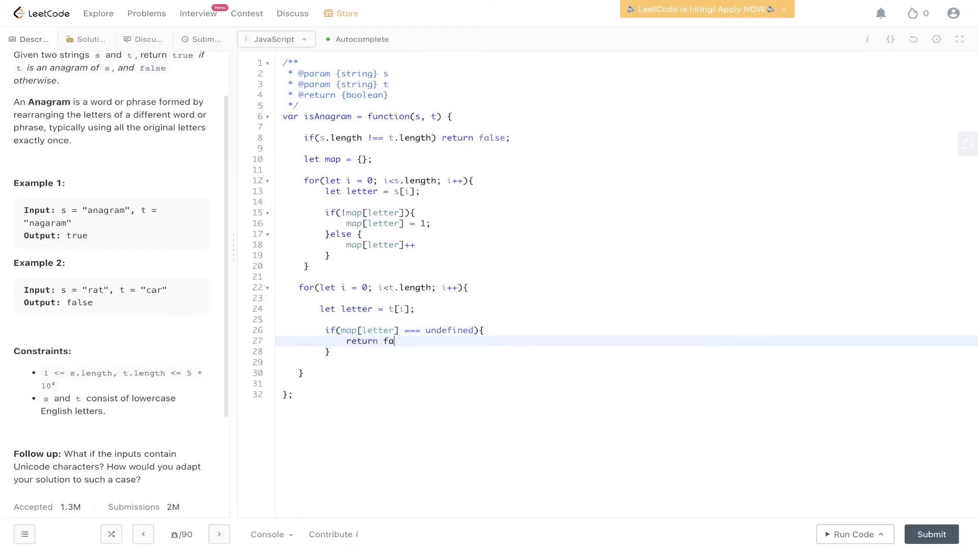
text(lse;)
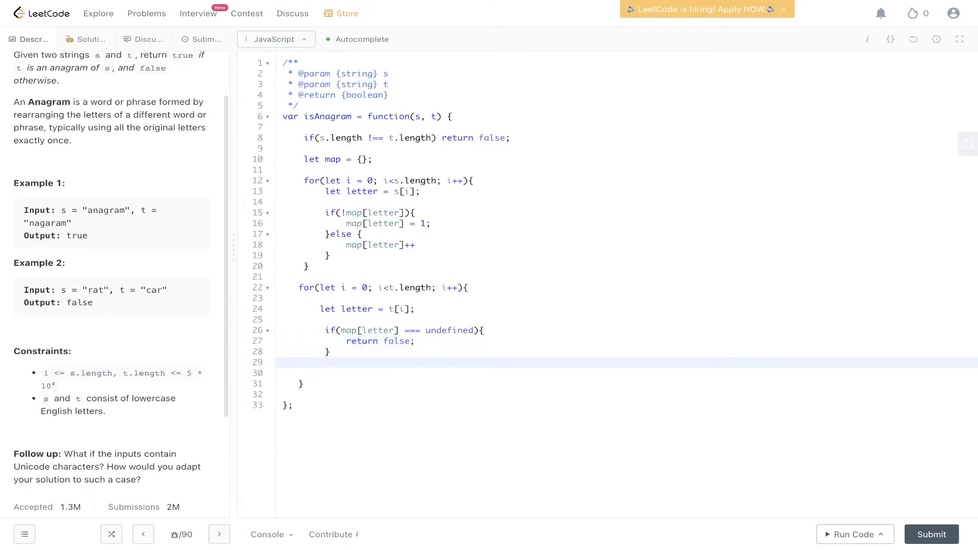
- Return false when map[letter] is below 1, otherwise decrement map[letter]
text(if()
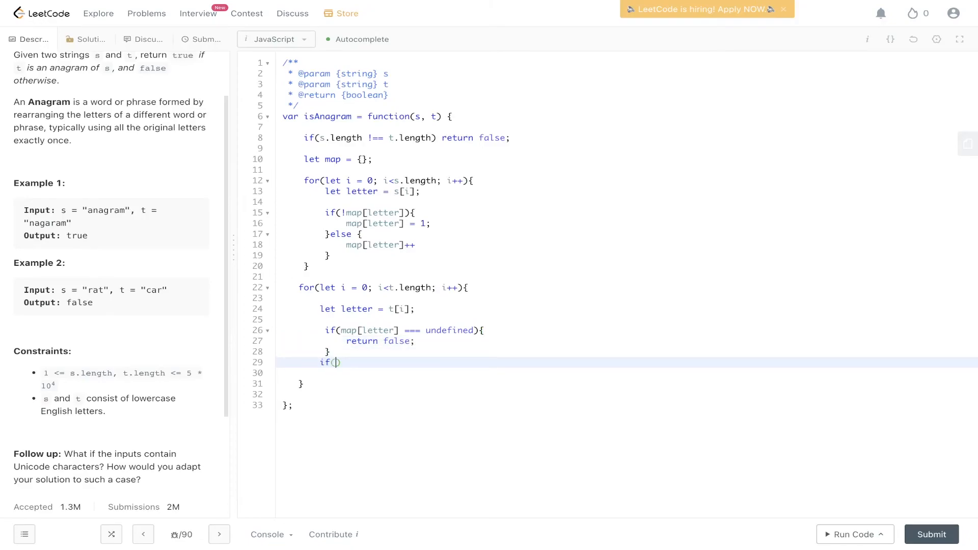
text(map[letter]<1)
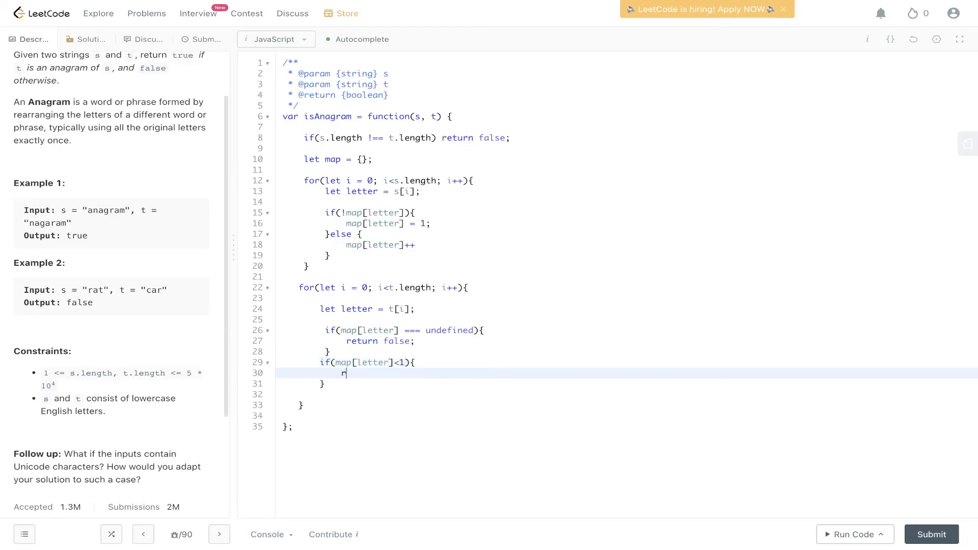
text(eturn false;)
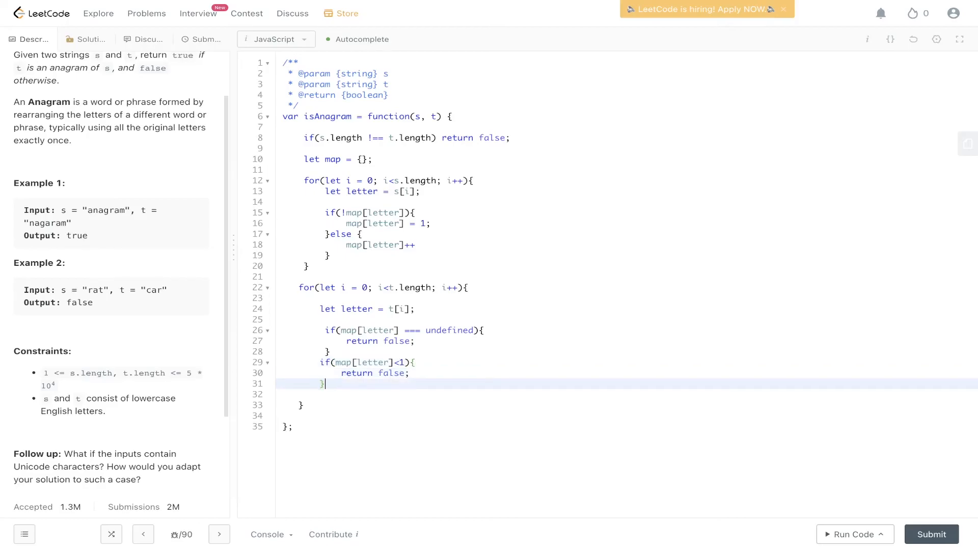
text(map[)
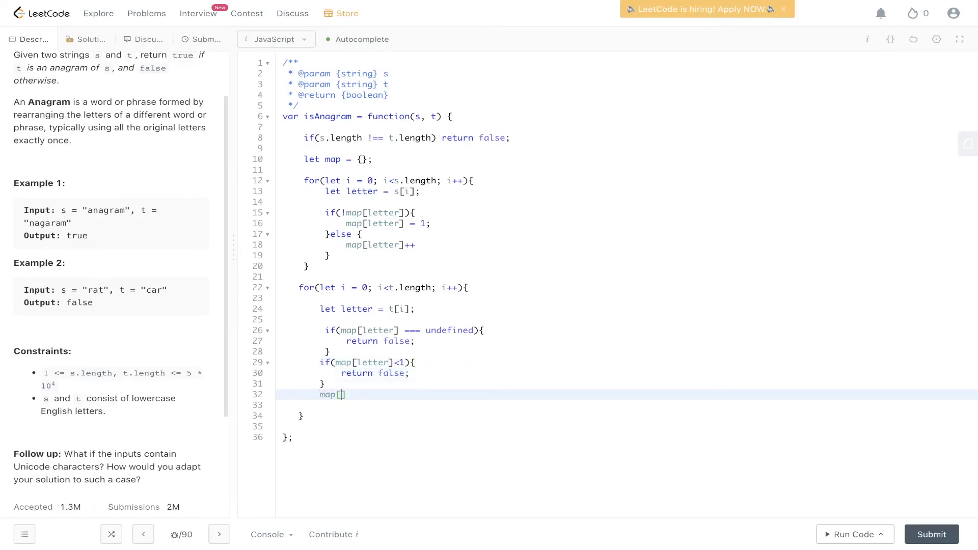
text(letter]-)
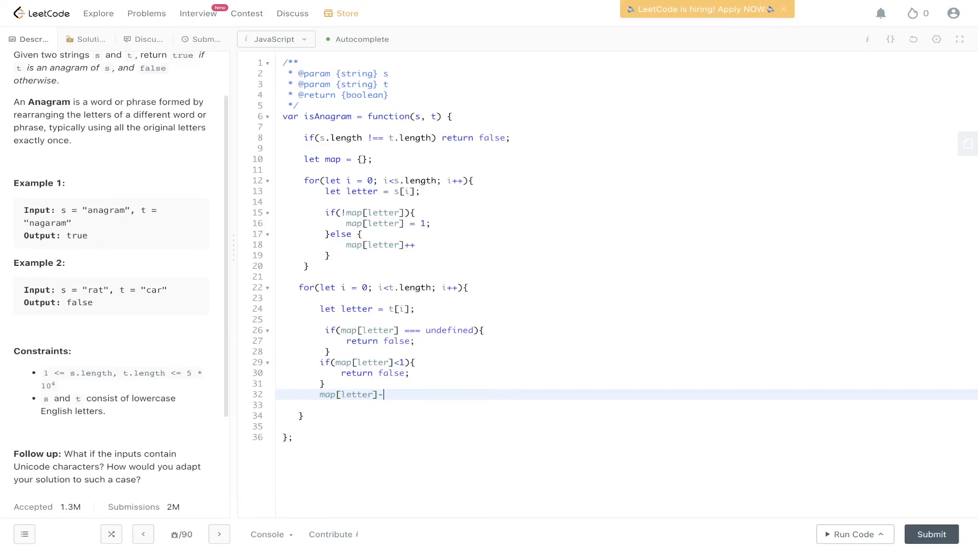
text(-;)
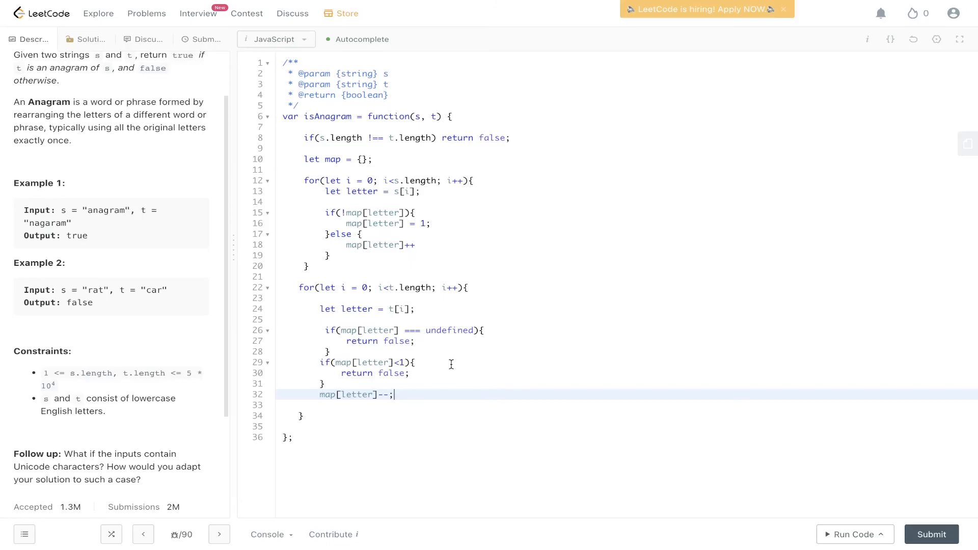
- Add a final return true, then run the code and submit the solution
key(Enter)
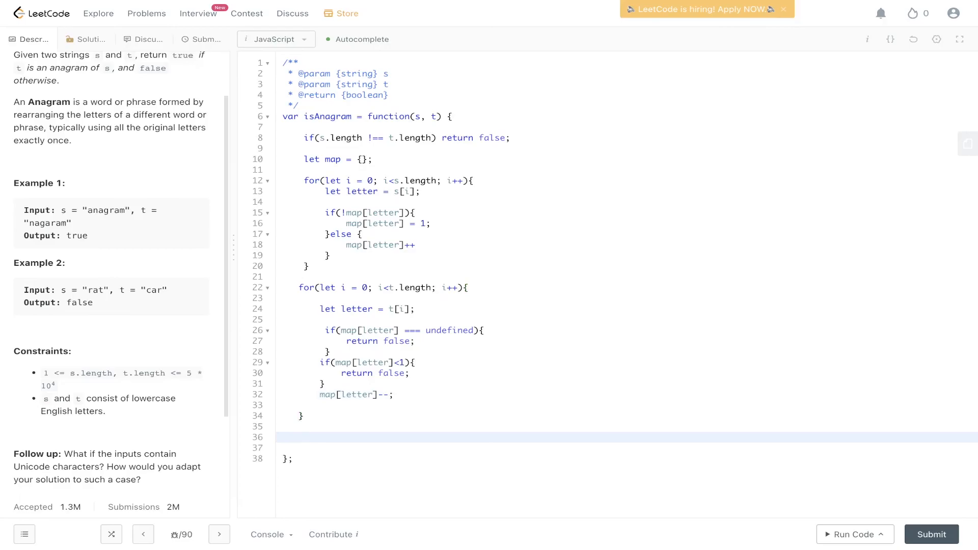
text(return true;)
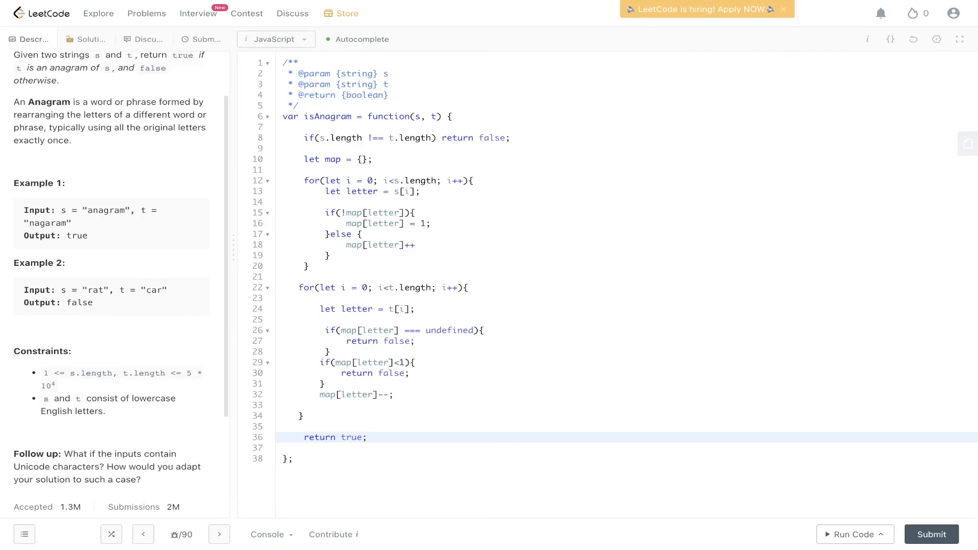
mouse_move(863, 539)
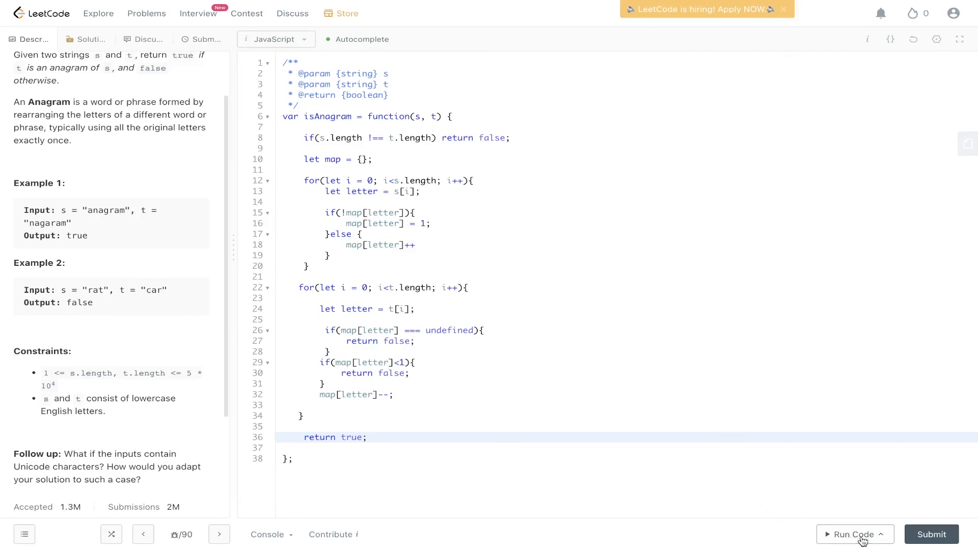
click(854, 534)
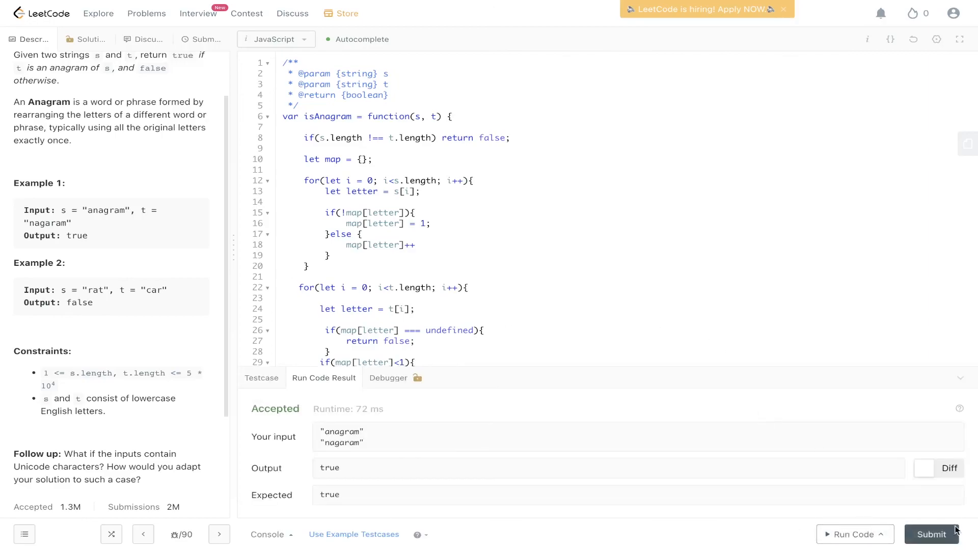
click(931, 534)
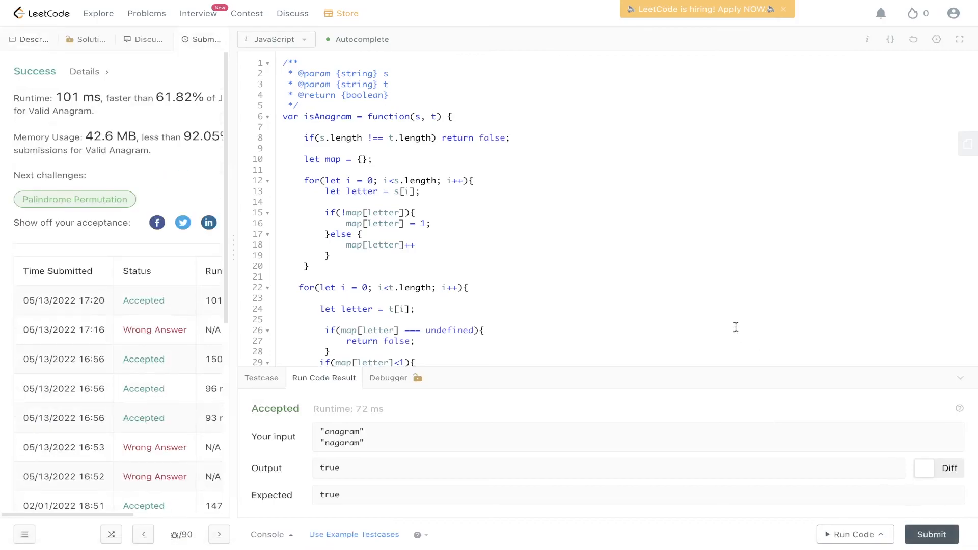